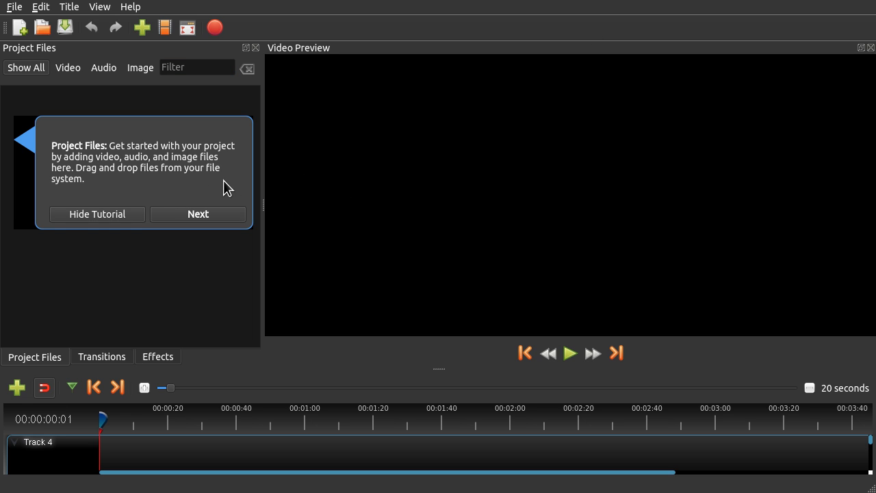
pyautogui.moveTo(211, 175)
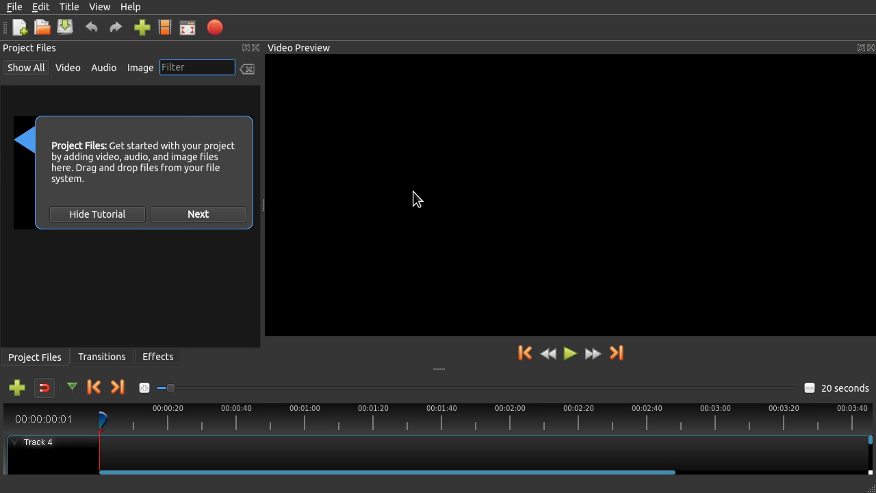
pyautogui.moveTo(384, 220)
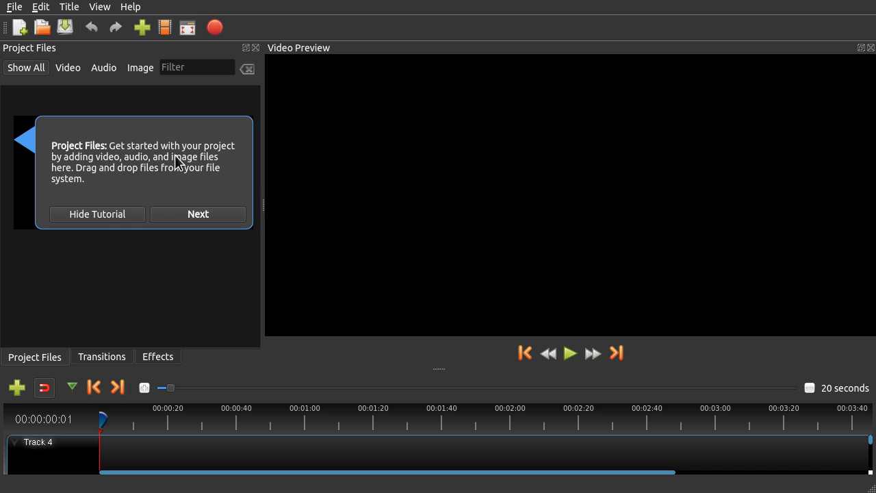
pyautogui.moveTo(216, 184)
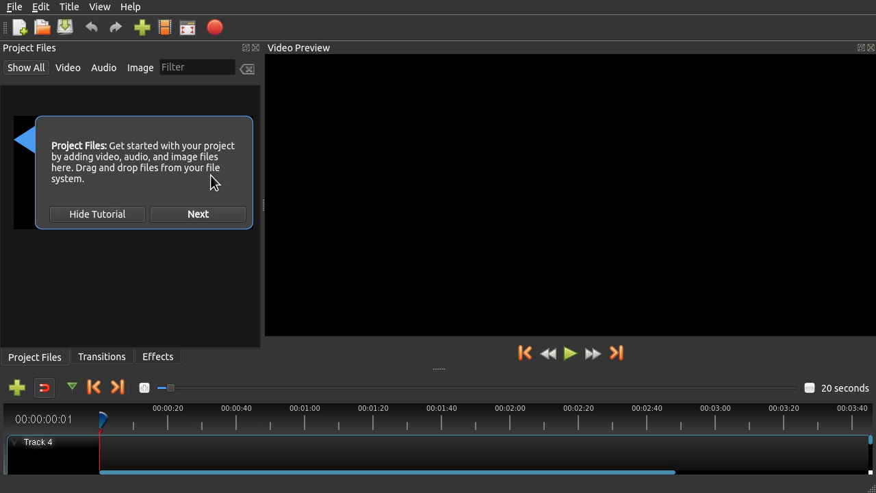
pyautogui.moveTo(161, 190)
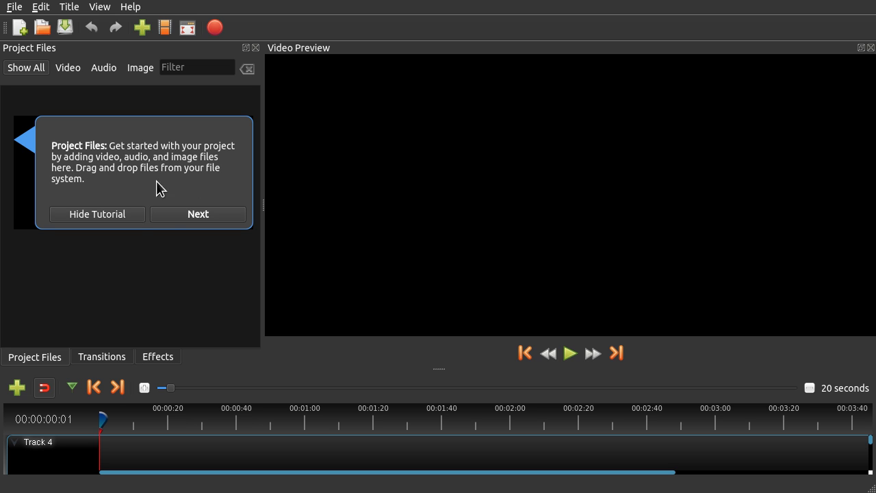
# Step: Advance the tutorial past the Project Files and Timeline tips to Video Preview
pyautogui.click(198, 214)
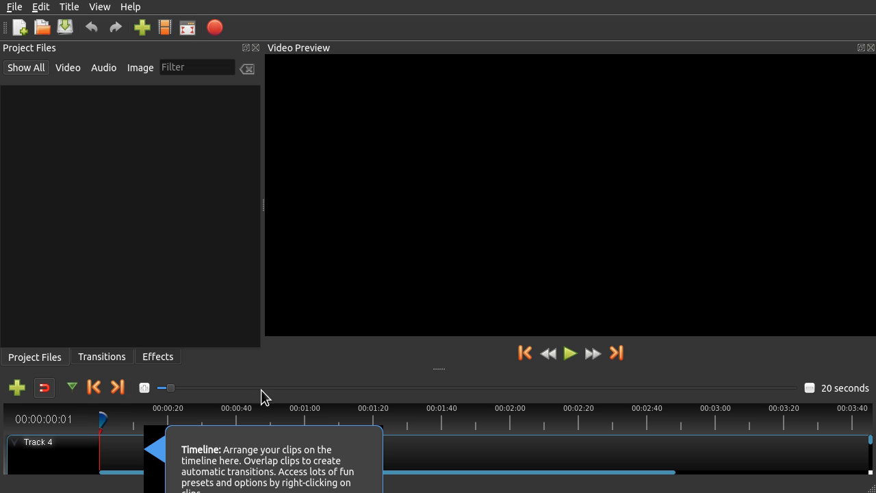
pyautogui.moveTo(257, 449)
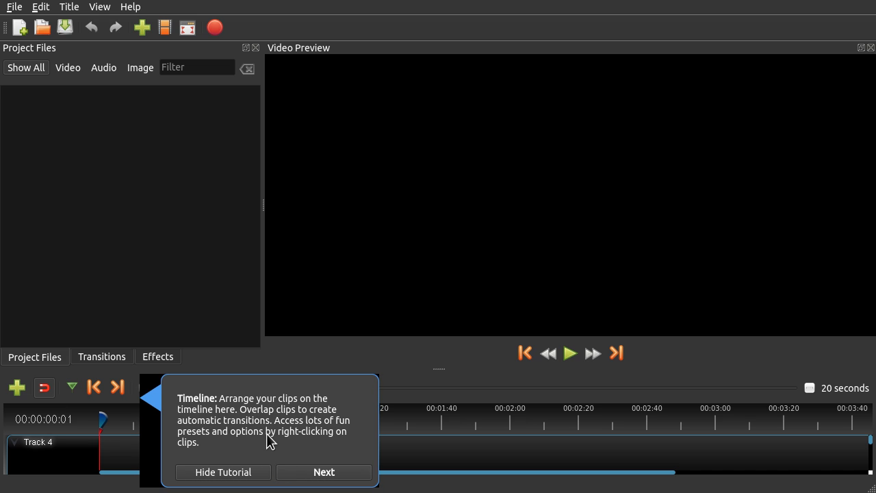
pyautogui.moveTo(298, 415)
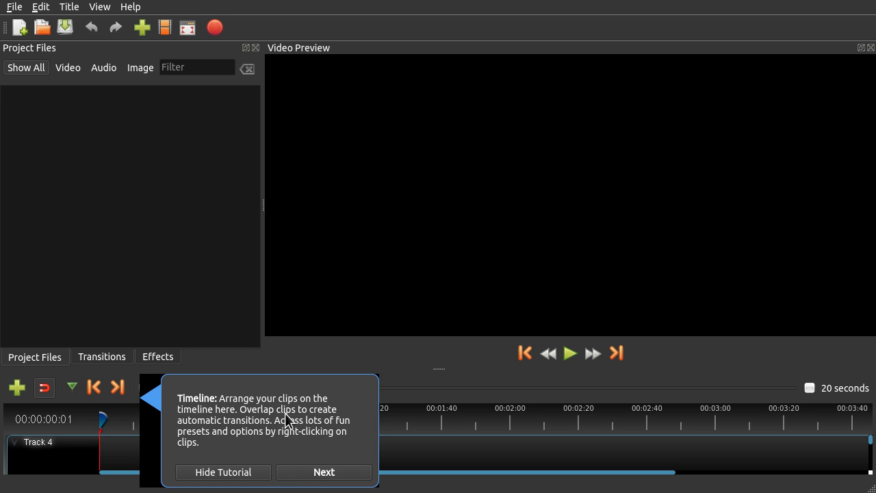
pyautogui.moveTo(275, 437)
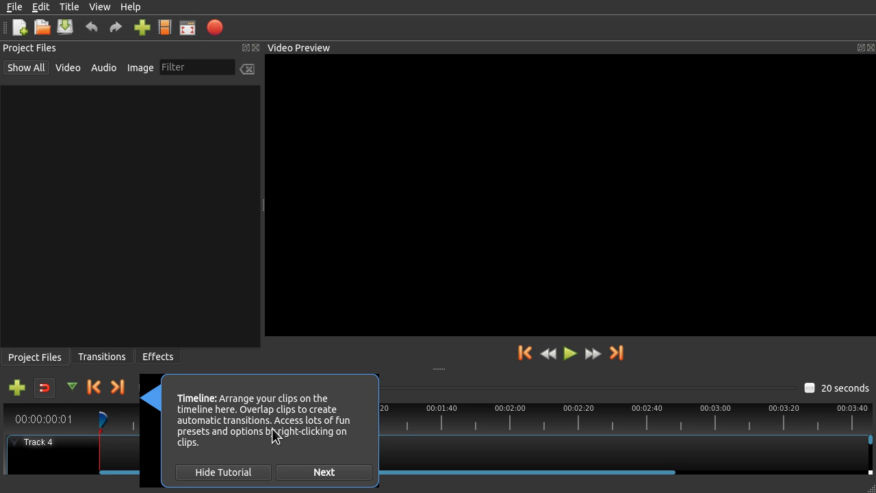
pyautogui.moveTo(293, 439)
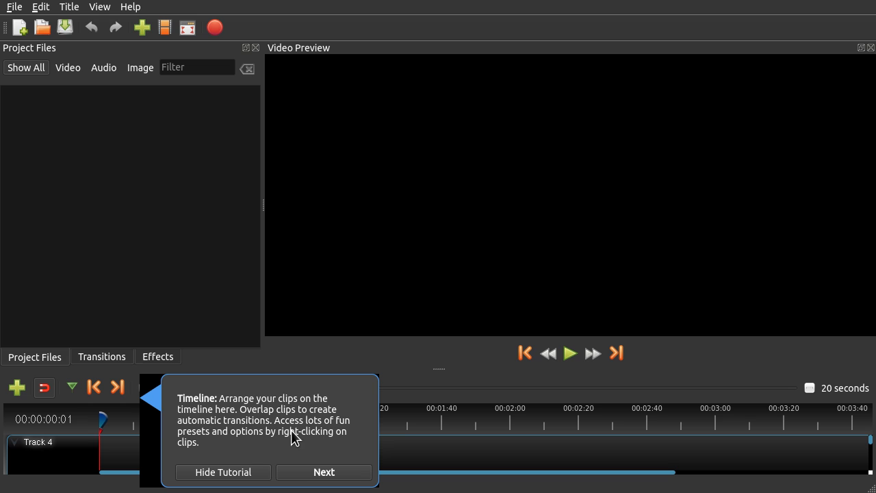
pyautogui.moveTo(306, 445)
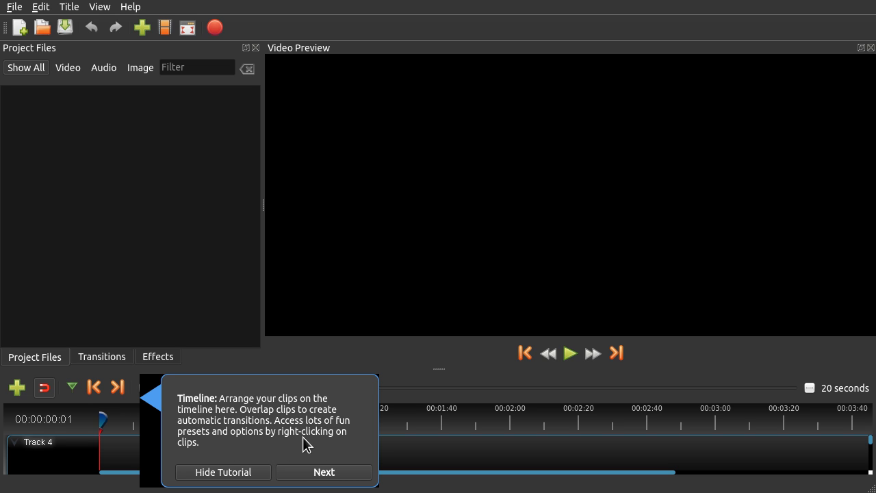
pyautogui.click(324, 472)
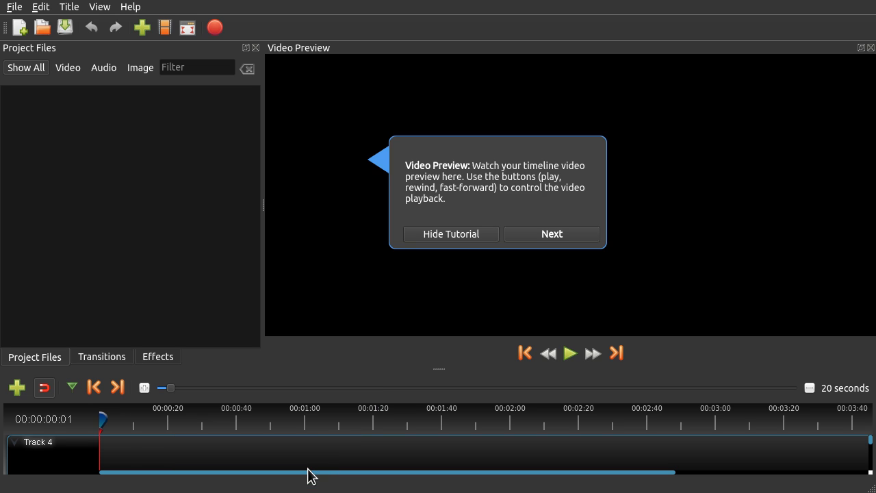
pyautogui.moveTo(574, 175)
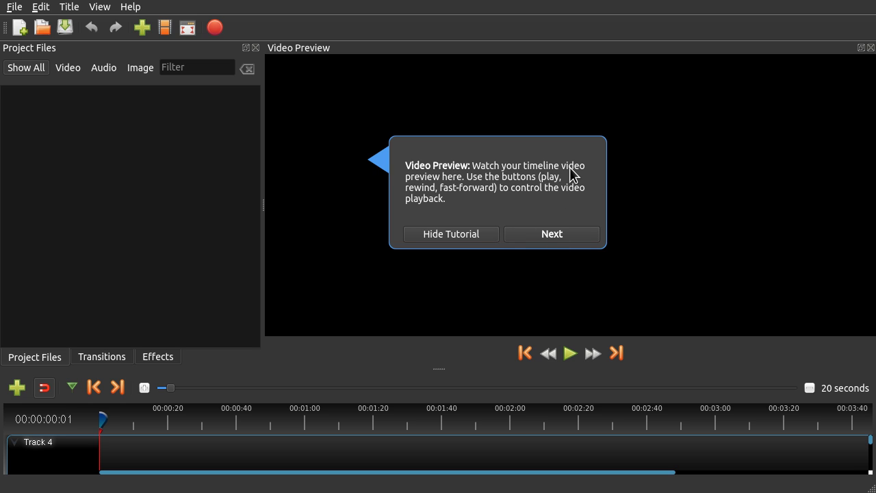
pyautogui.moveTo(521, 188)
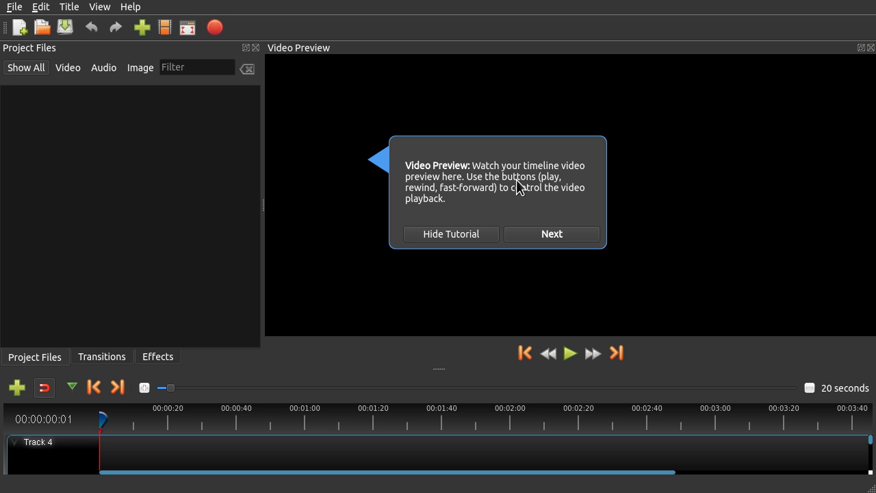
pyautogui.moveTo(506, 200)
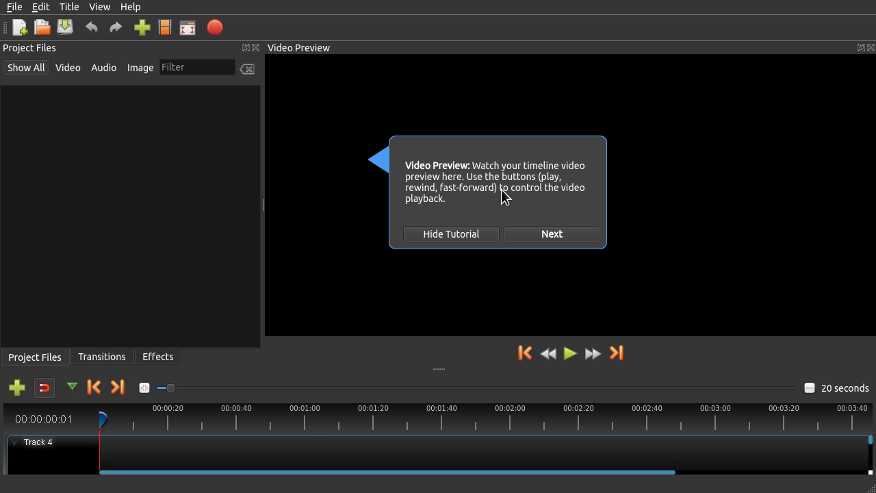
pyautogui.moveTo(507, 203)
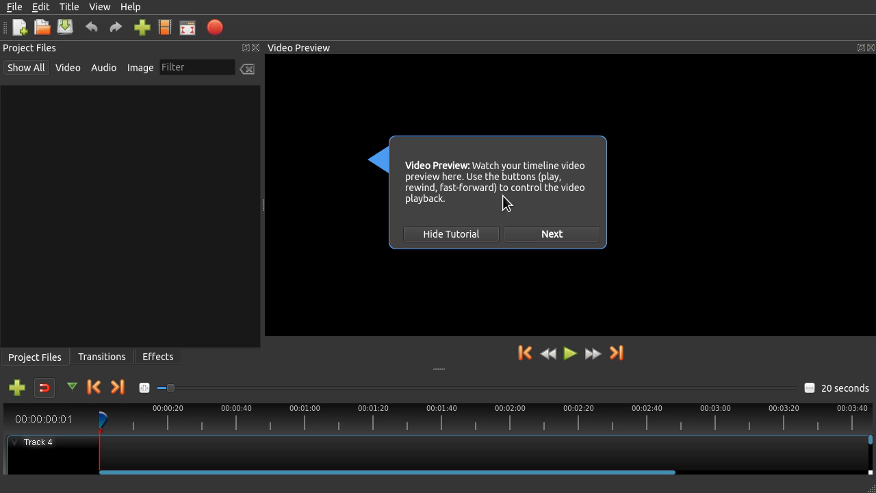
# Step: Move the tutorial from the Video Preview tip on to the Export Video tip
pyautogui.click(551, 234)
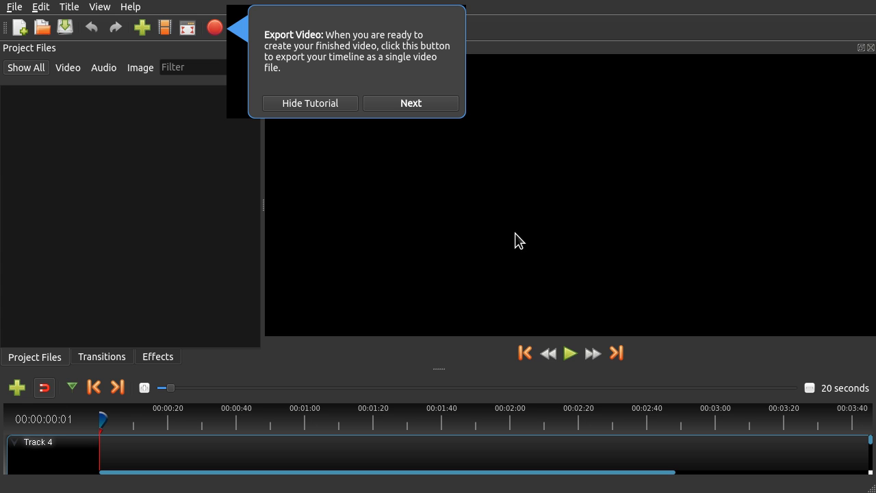
pyautogui.moveTo(381, 56)
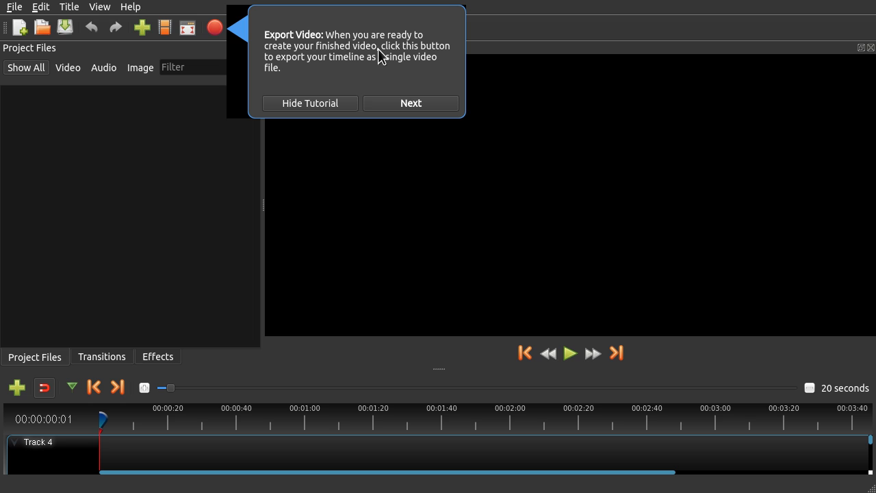
pyautogui.moveTo(316, 67)
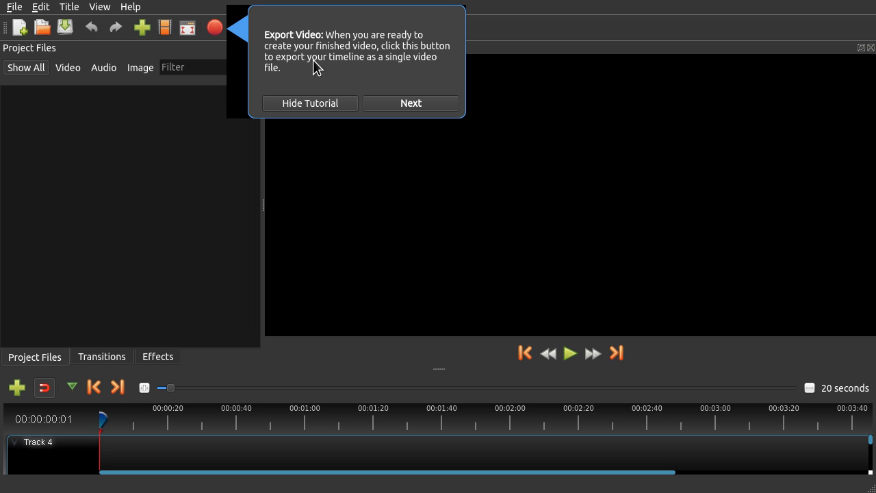
pyautogui.moveTo(454, 72)
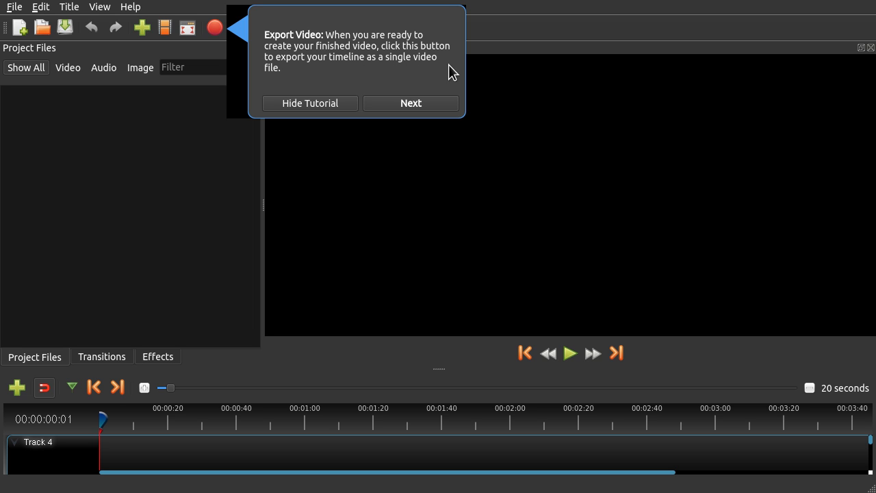
# Step: Dismiss the tutorial from the Export Video tip, leaving the empty editor
pyautogui.click(309, 103)
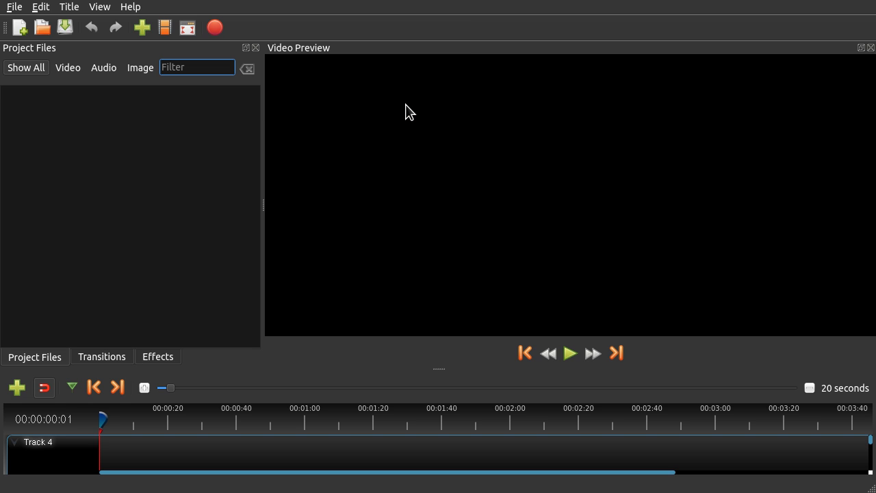
pyautogui.moveTo(387, 60)
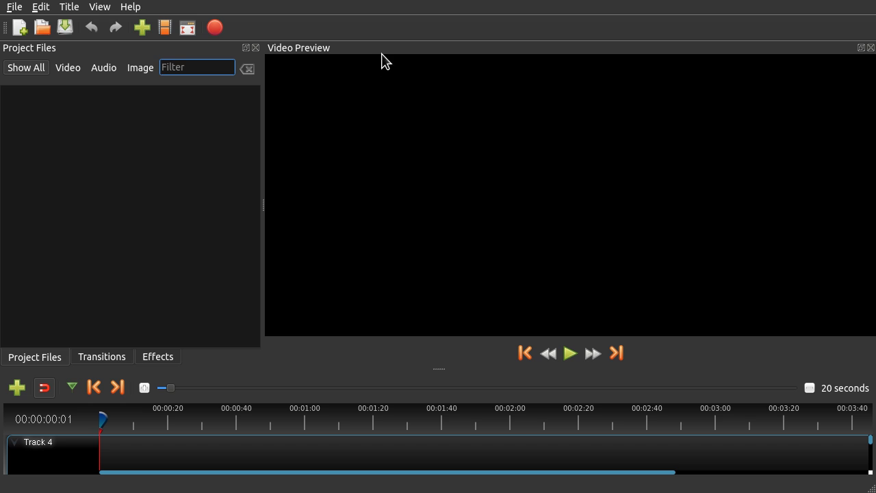
pyautogui.moveTo(509, 125)
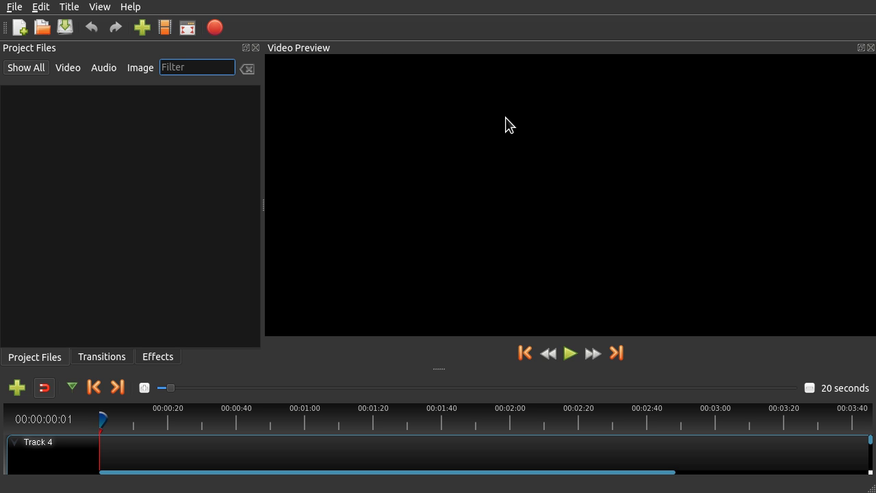
pyautogui.moveTo(464, 72)
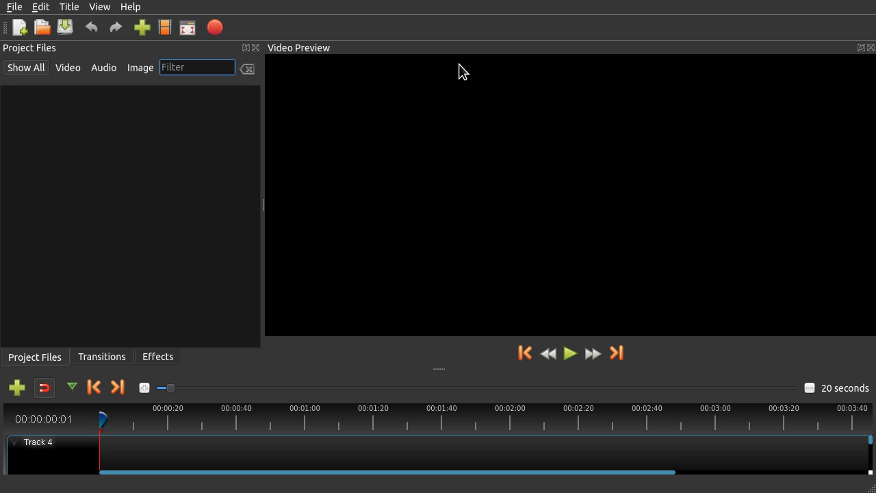
pyautogui.moveTo(478, 203)
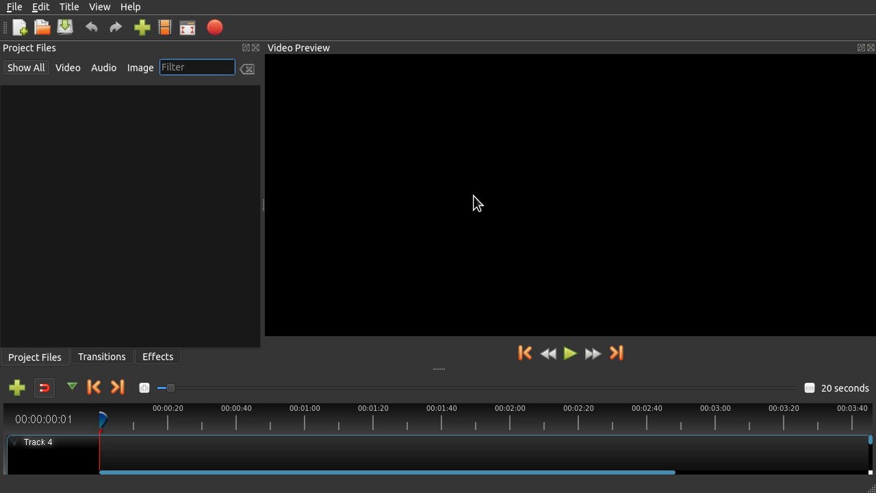